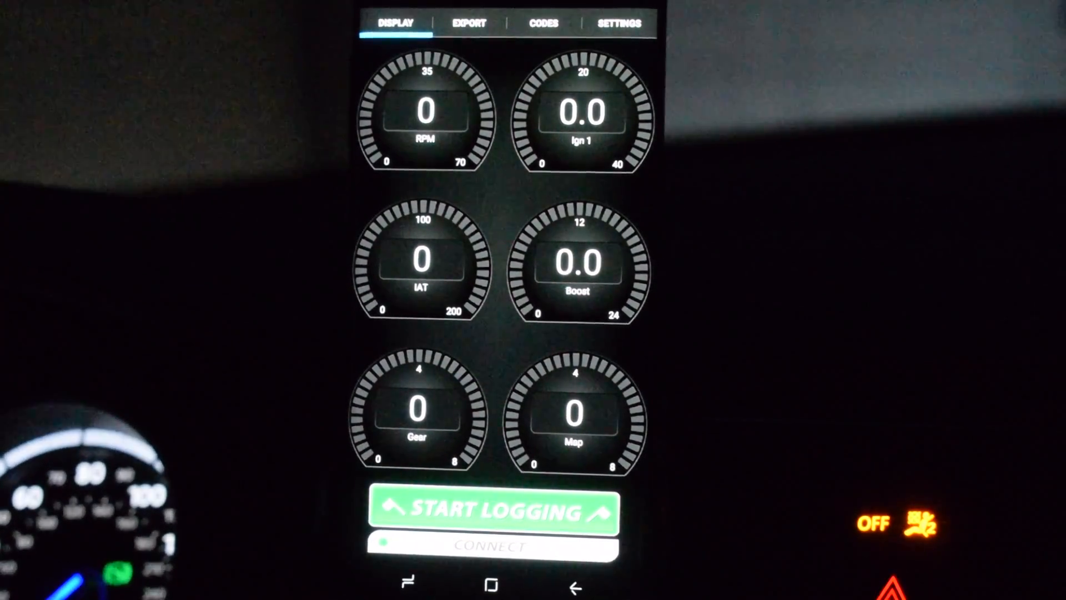
Step: Connect to the JB4 module and switch the second gauge from Ign 1 to Target
left_click(491, 546)
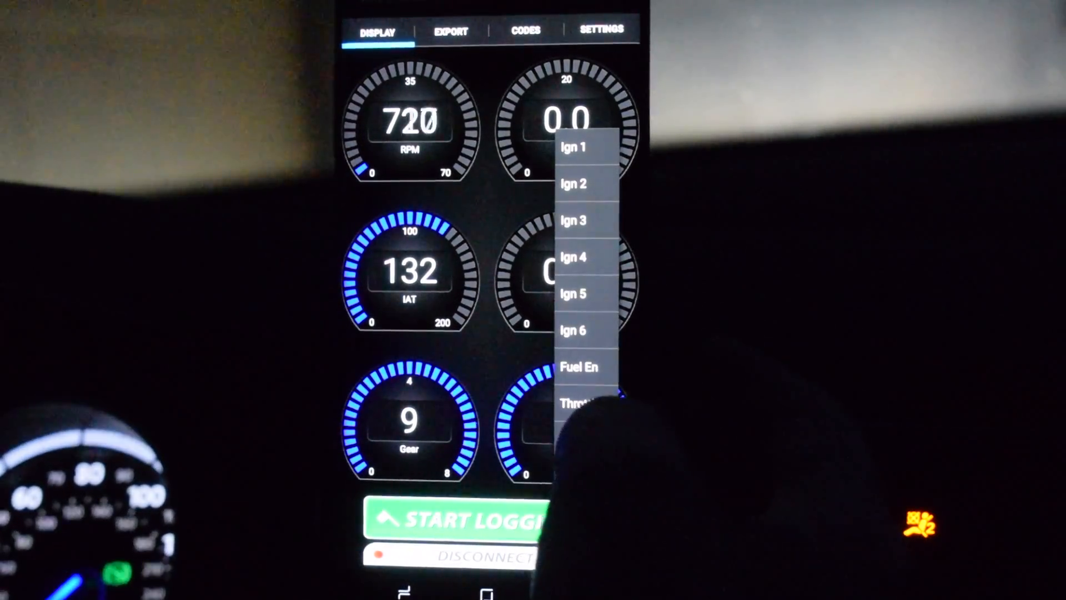
scroll("down", 3)
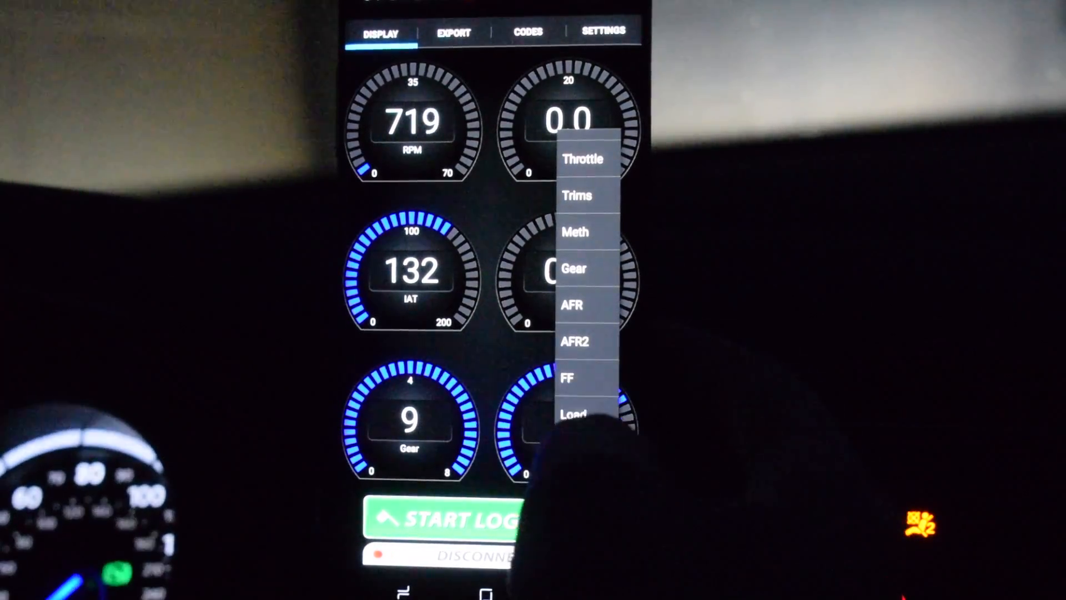
scroll("down", 3)
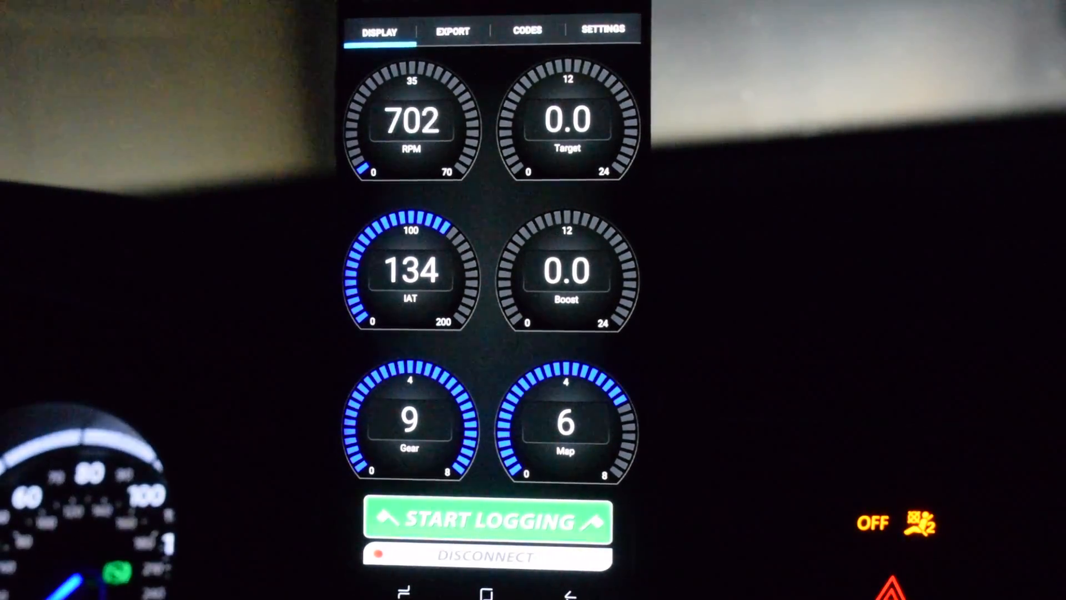
Step: Review Export channels, then read fault codes (none found) and delete stored codes on the Codes page
left_click(452, 31)
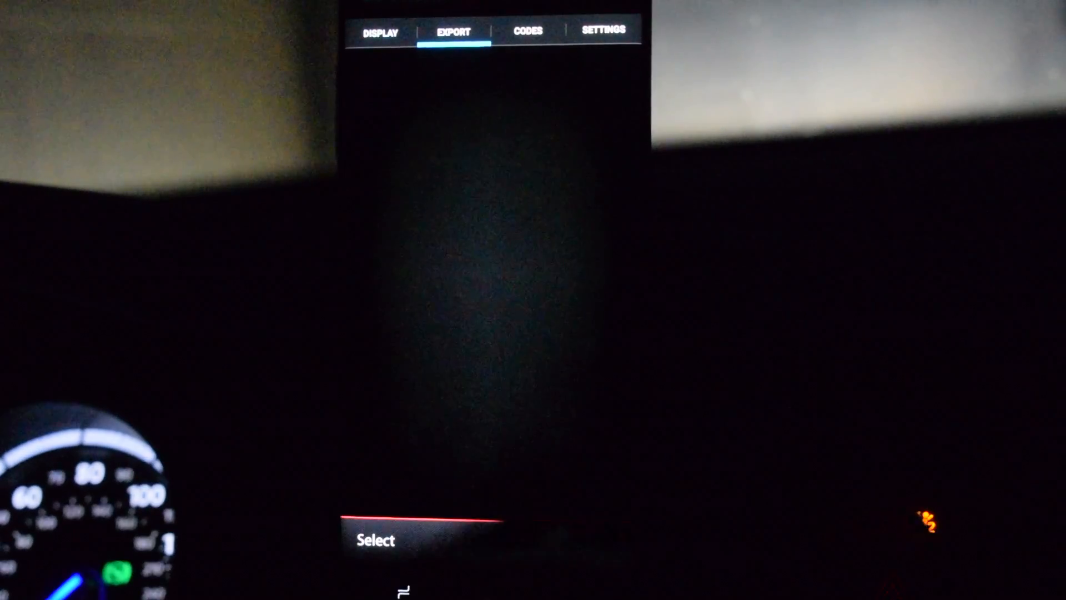
left_click(527, 32)
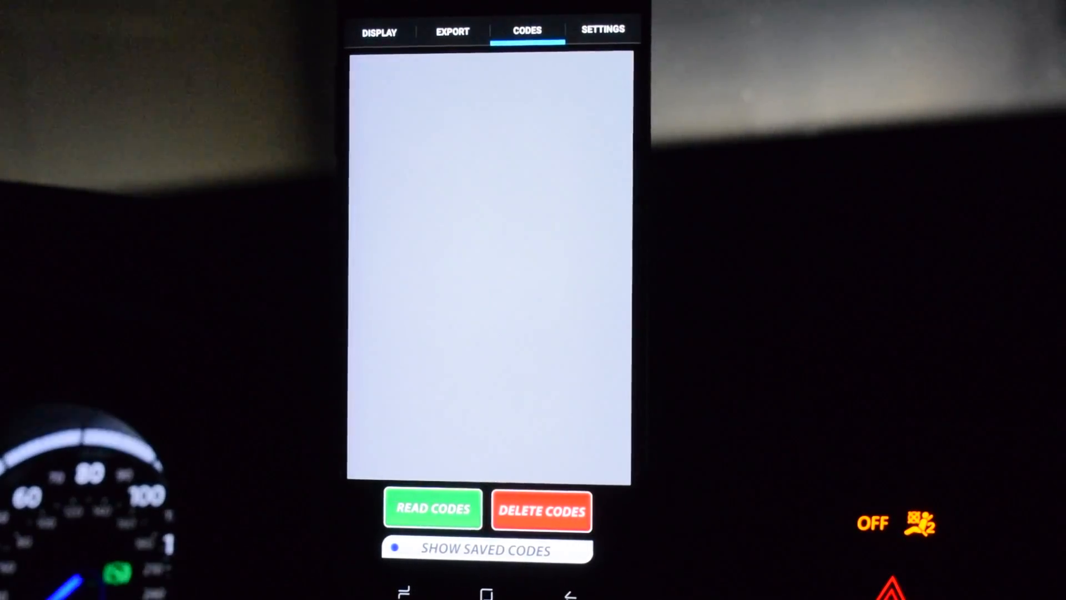
left_click(433, 508)
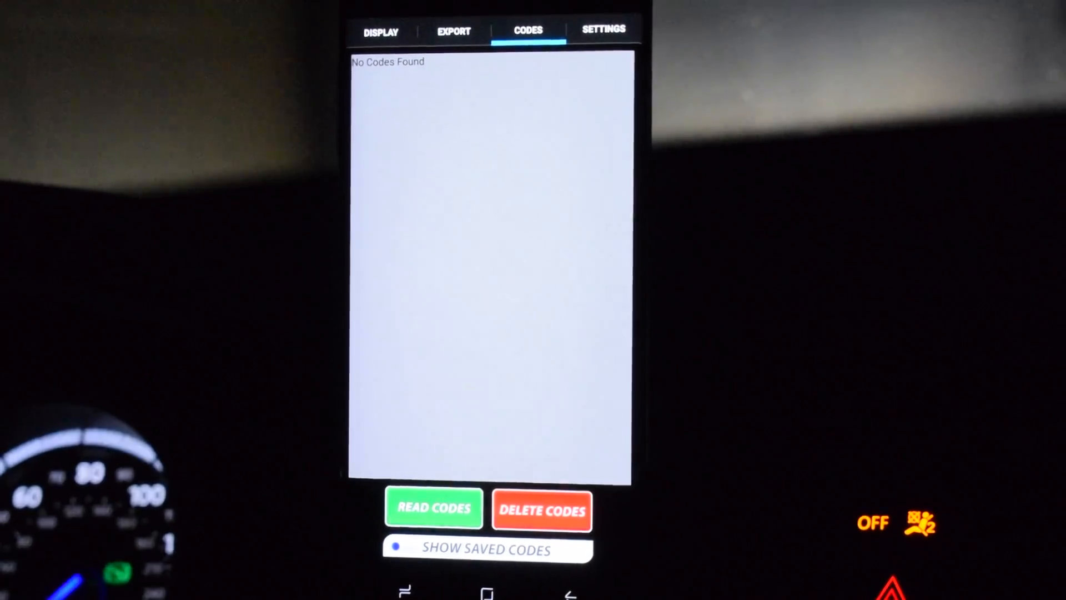
left_click(541, 511)
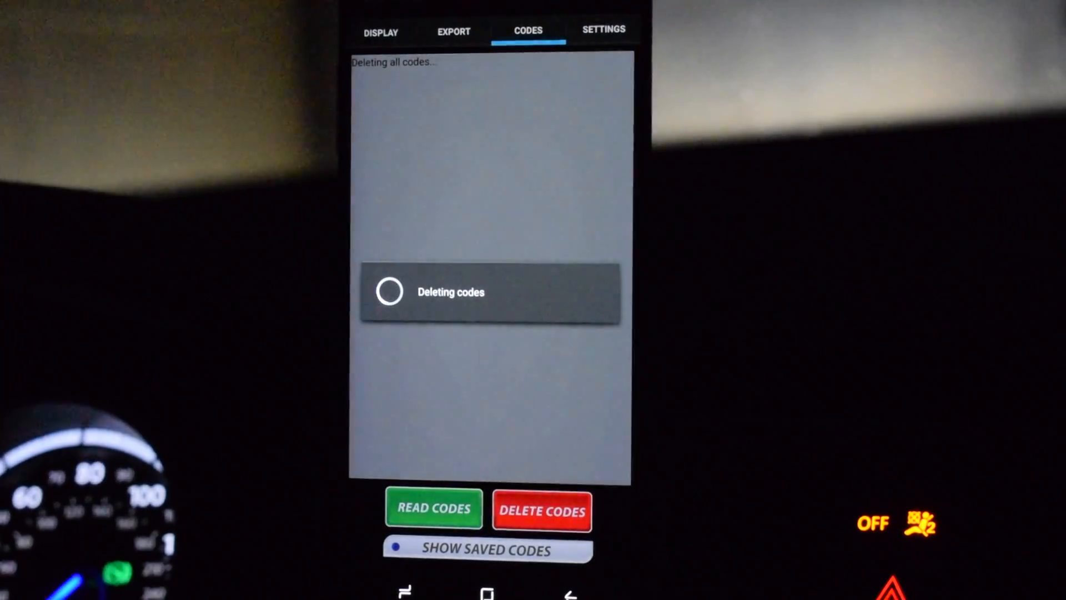
left_click(433, 507)
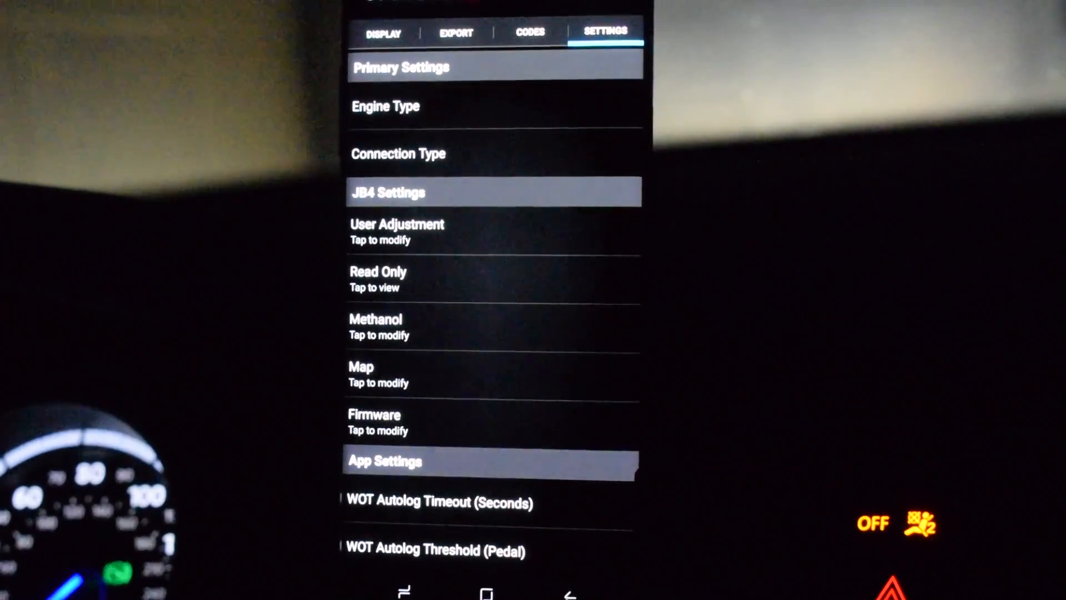
Step: Scroll the Settings list to Map and bring up the Map 6 boost, fuel bias and duty bias table
scroll("down", 3)
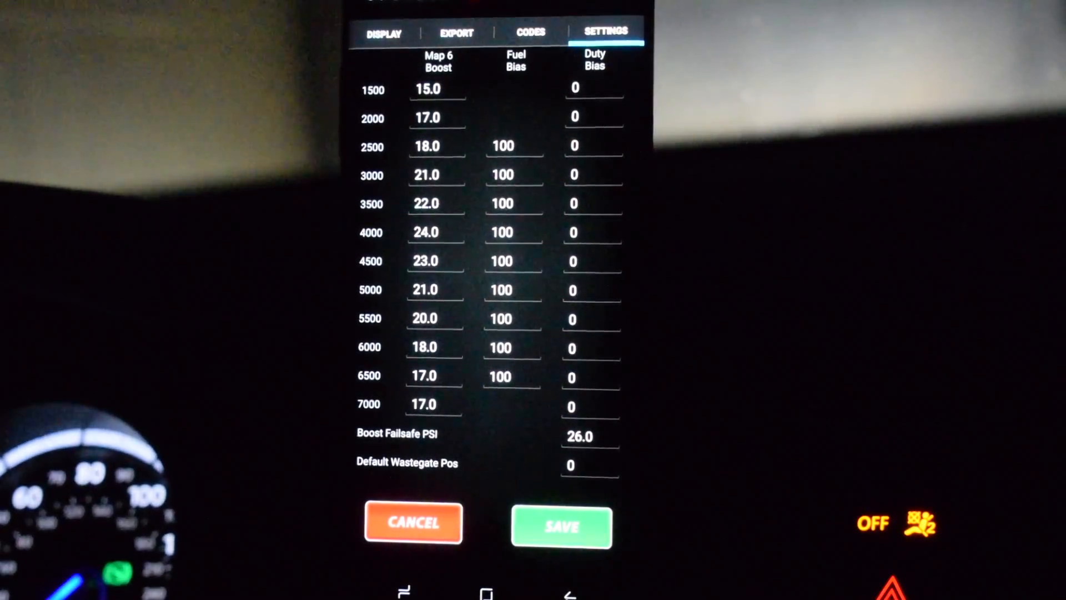
left_click(562, 523)
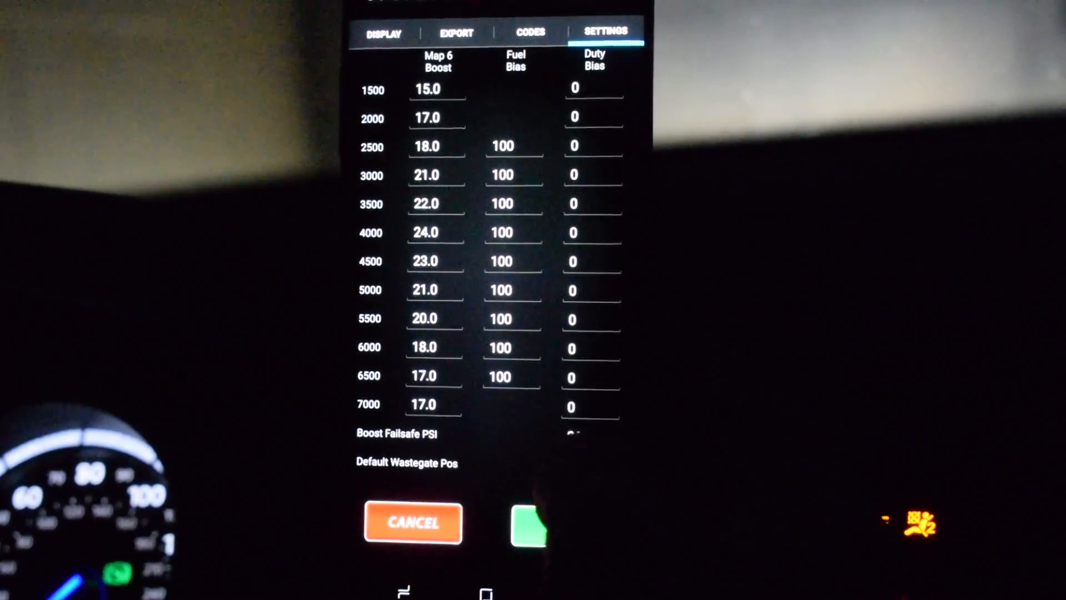
Step: Scroll Settings to the App Settings section showing autolog, clutch-ignore and log filename suffix options
scroll("down", 3)
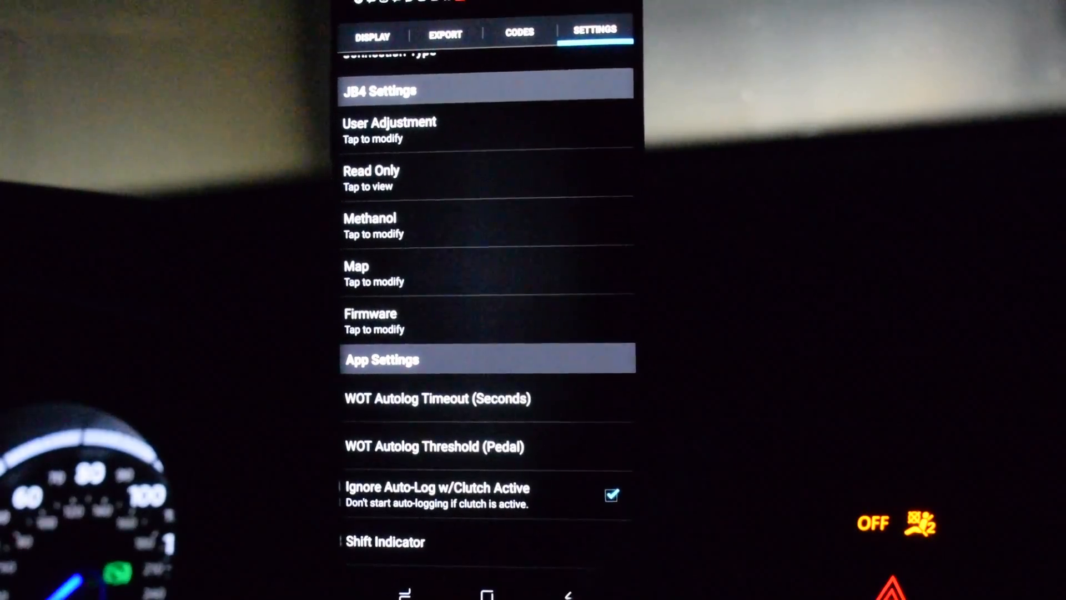
scroll("down", 3)
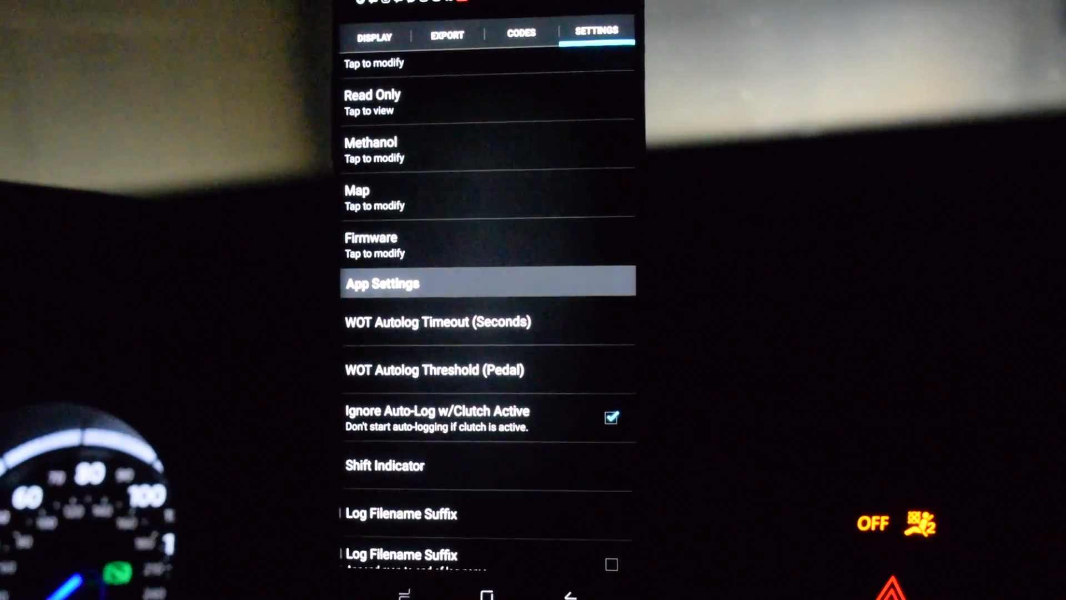
Step: Record a short data log on the Display page, review the Export channels, and return to live gauges
left_click(372, 32)
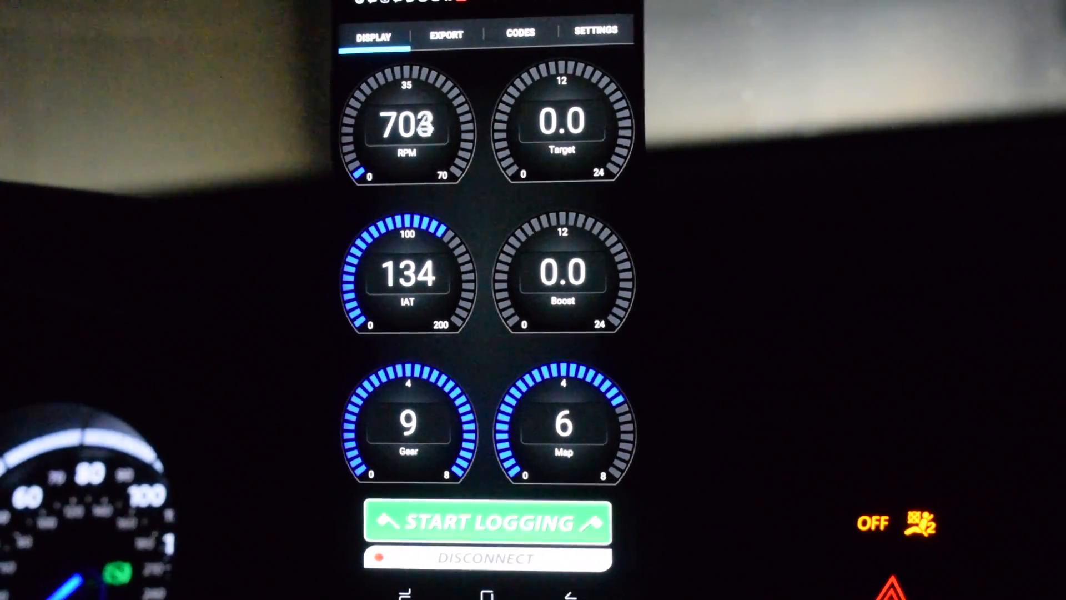
left_click(484, 522)
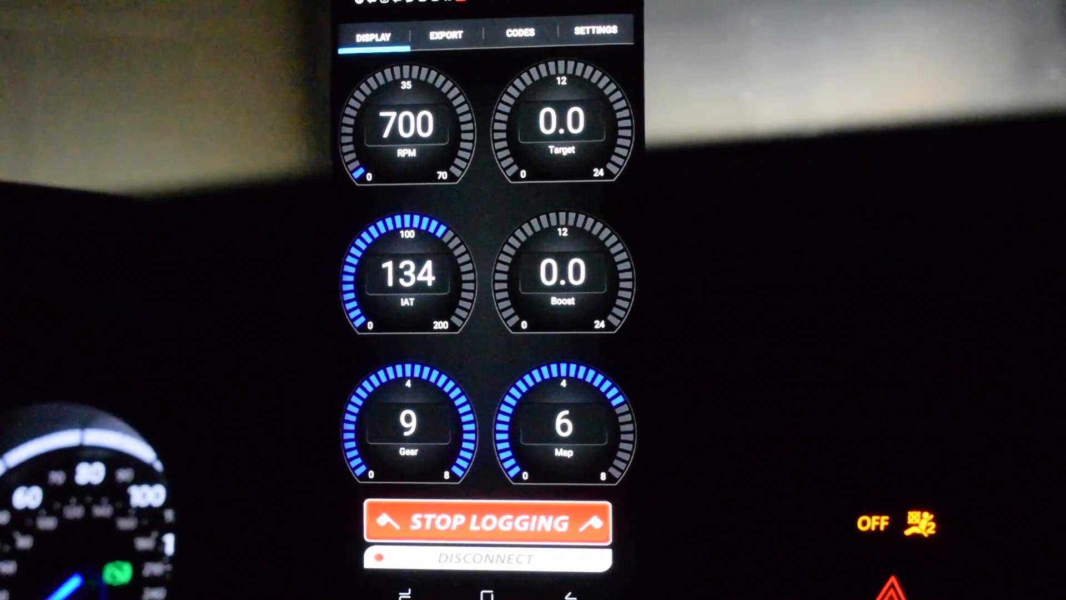
left_click(483, 523)
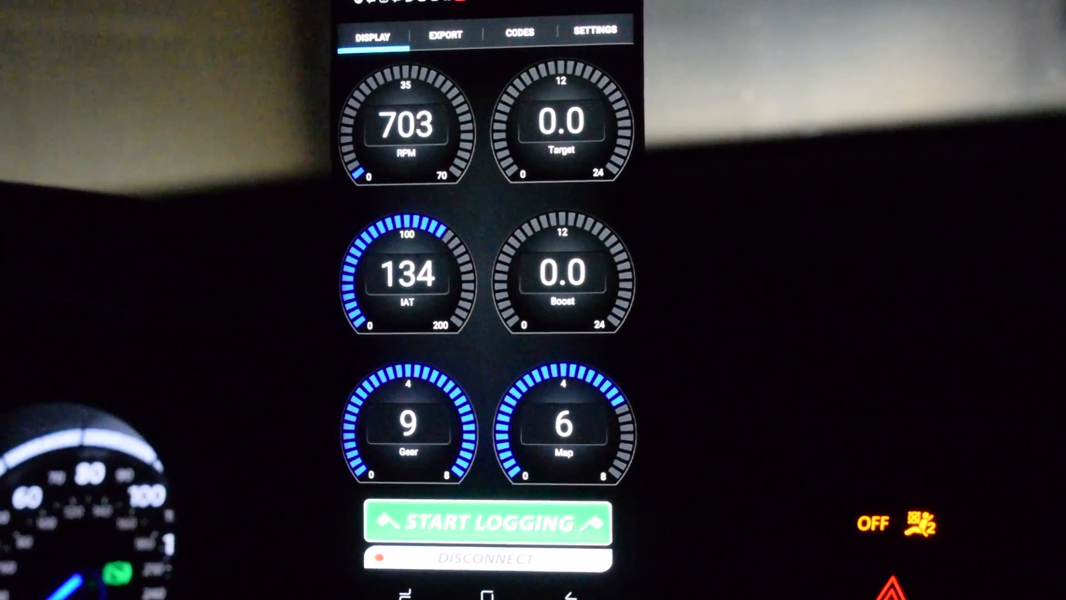
left_click(444, 34)
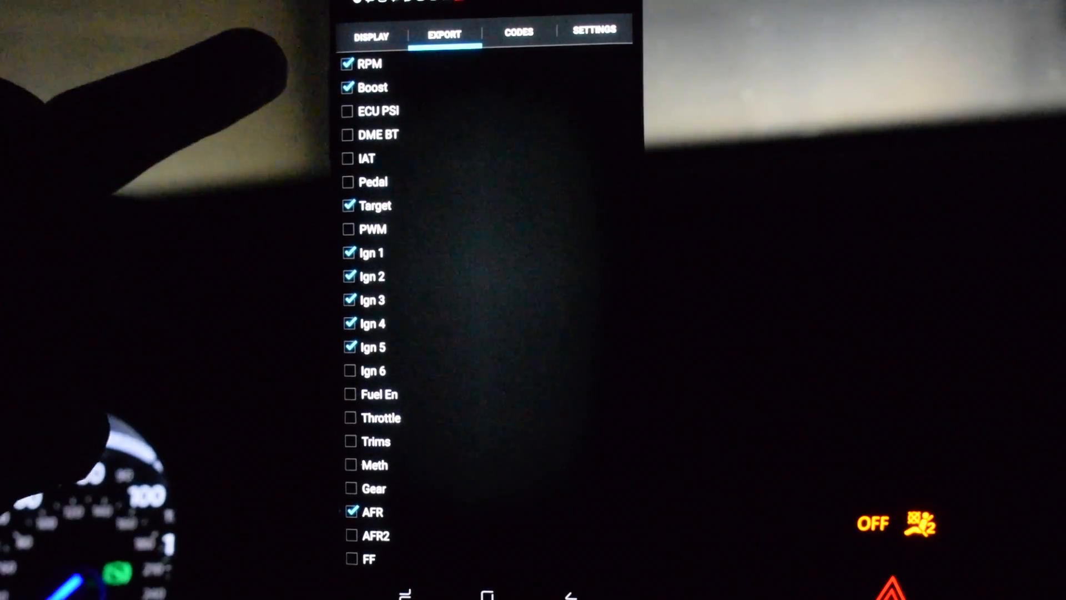
left_click(372, 36)
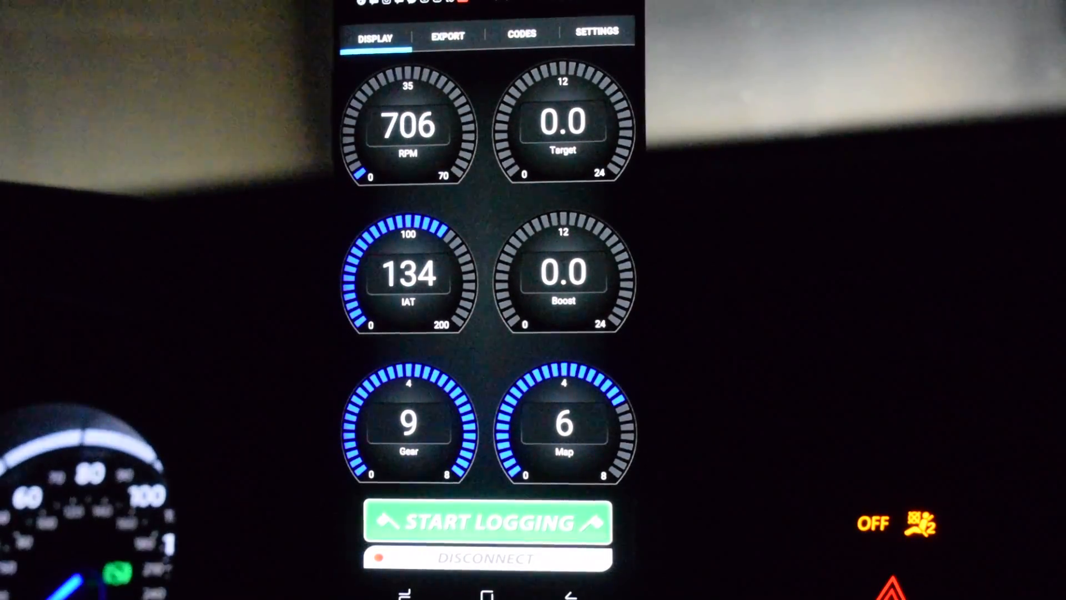